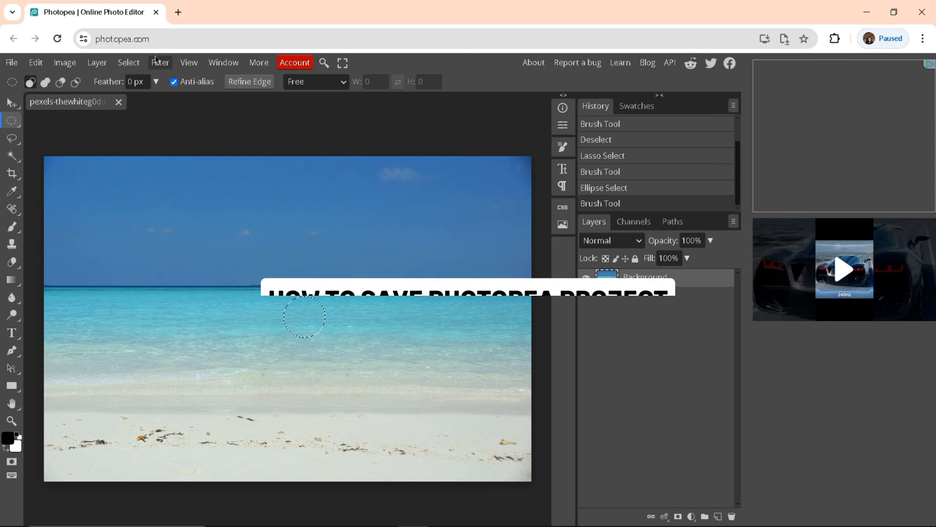
Create an empty text layer on the beach photo and set its size to 100 px.
{"action": "left_click", "coordinate": [12, 332]}
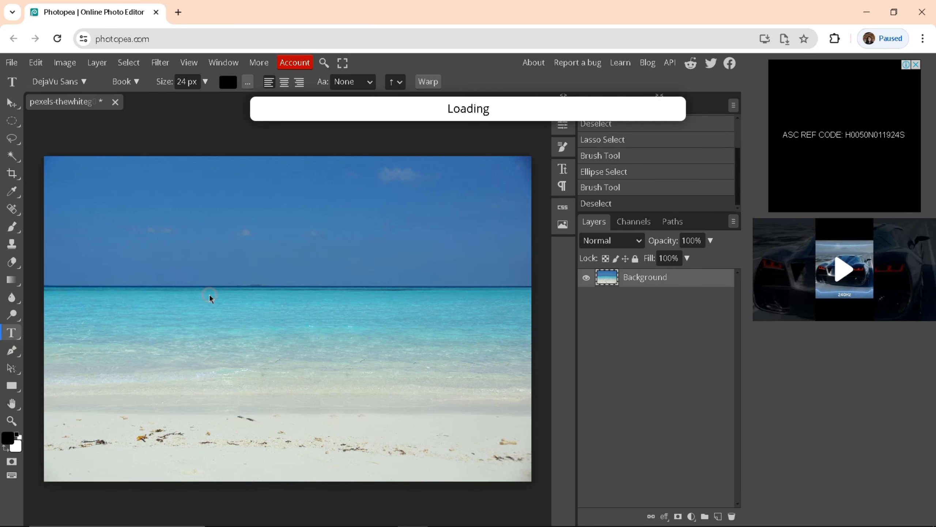
{"action": "left_click", "coordinate": [209, 294]}
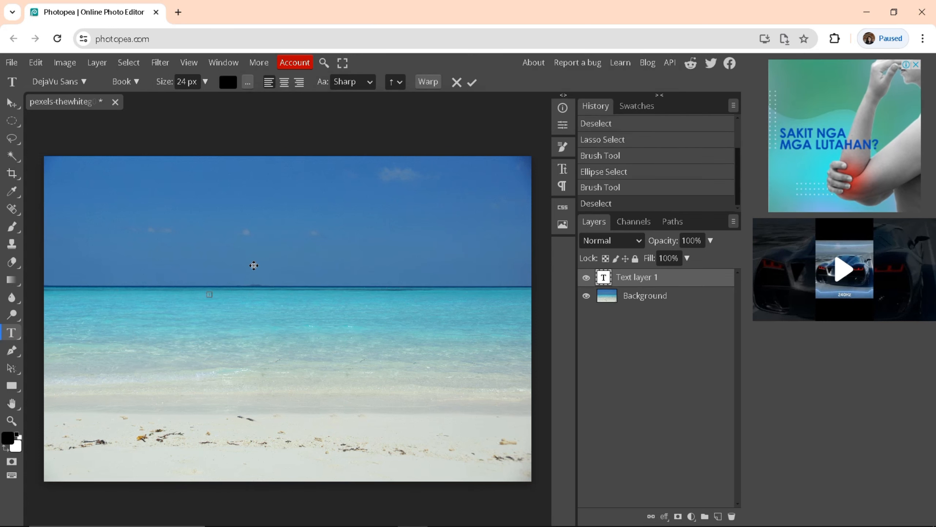
{"action": "triple_click", "coordinate": [184, 82]}
{"action": "type", "text": "100"}
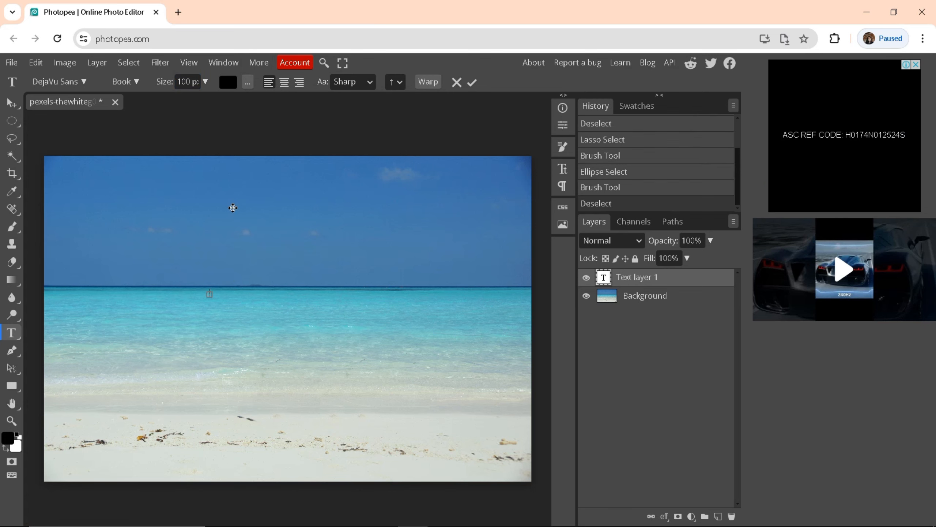
{"action": "mouse_move", "coordinate": [211, 296]}
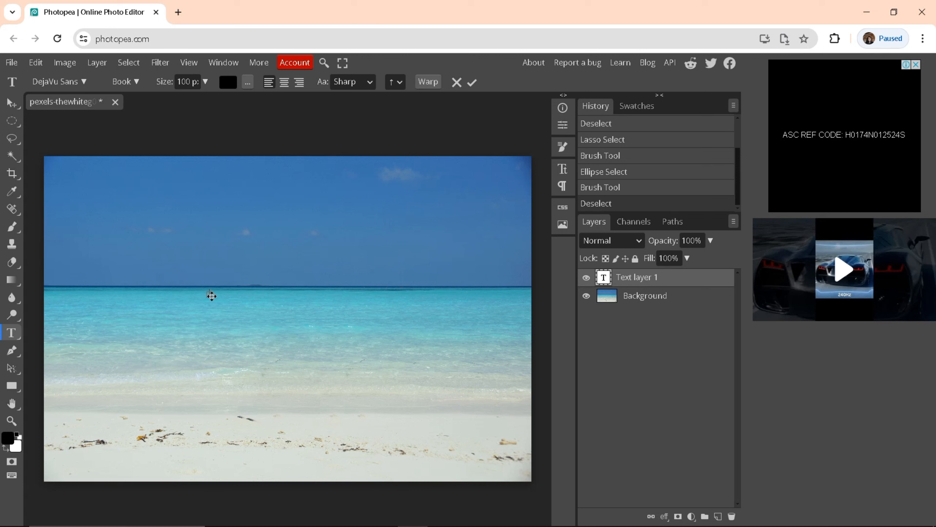
{"action": "mouse_move", "coordinate": [291, 306]}
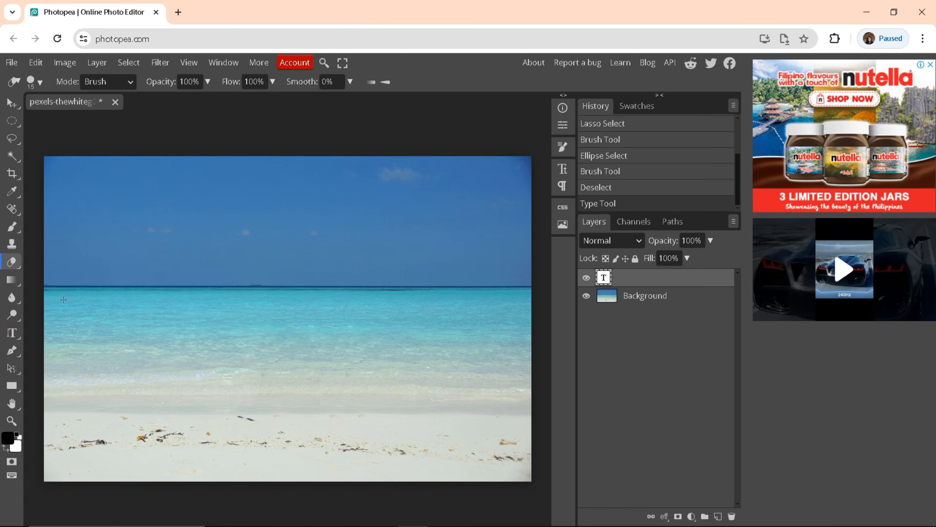
Add the caption "Let's getaway from reality" with Smooth anti-aliasing and commit it.
{"action": "left_click", "coordinate": [12, 332]}
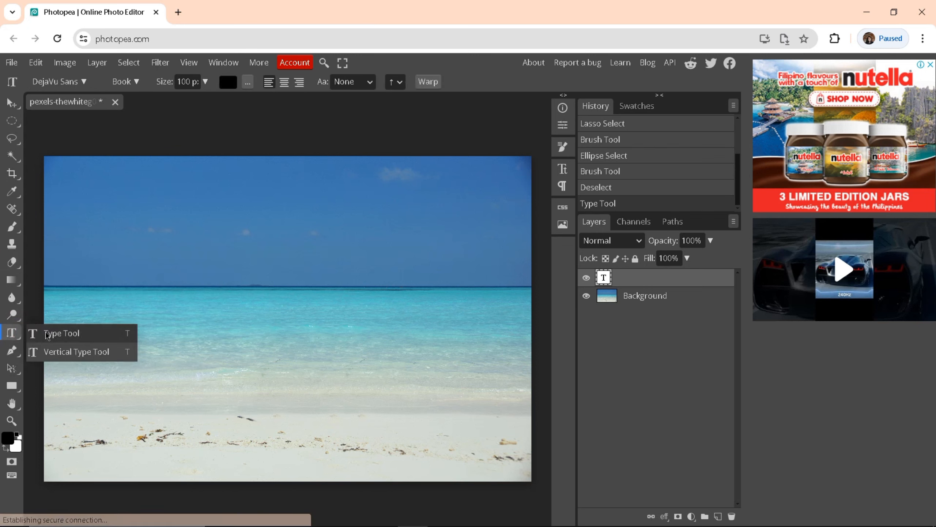
{"action": "left_click", "coordinate": [62, 333]}
{"action": "type", "text": "Let's getaway from reality"}
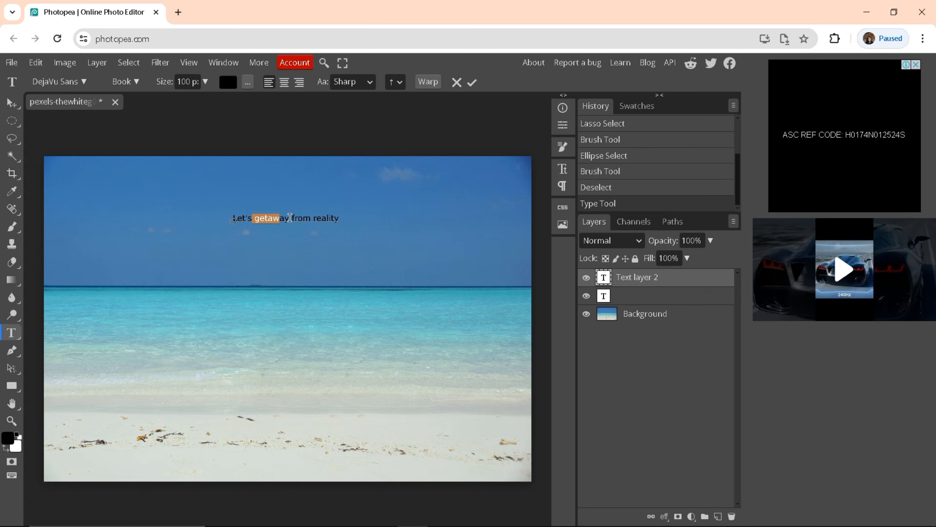
{"action": "left_click", "coordinate": [350, 82]}
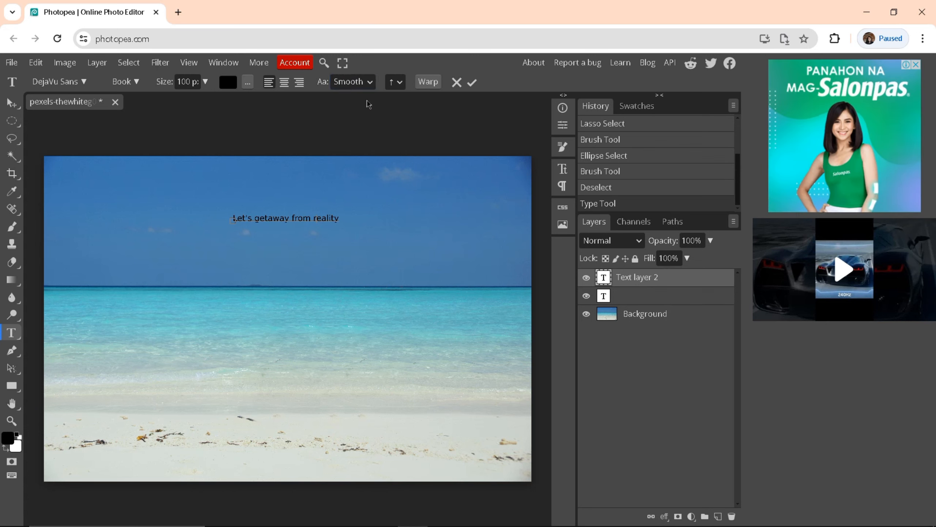
{"action": "left_click", "coordinate": [59, 82]}
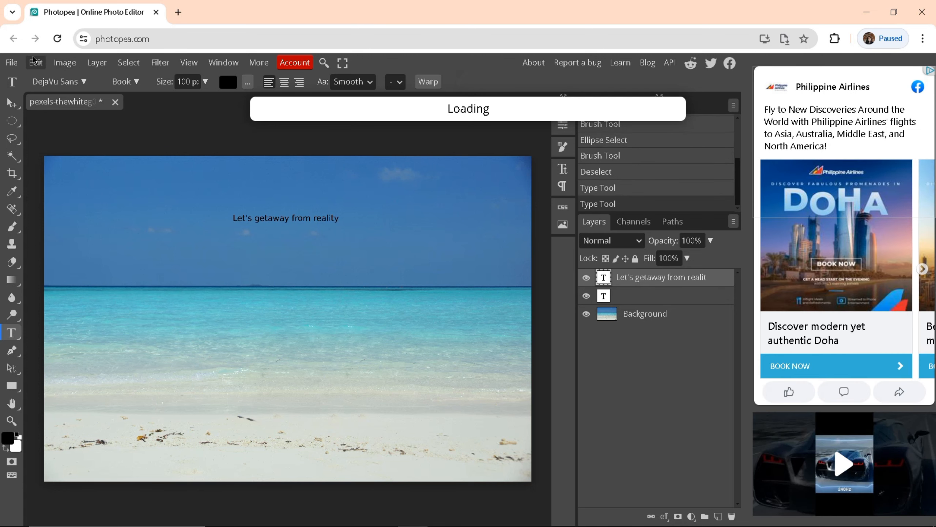
Save the captioned beach photo via File > Save.
{"action": "left_click", "coordinate": [11, 62]}
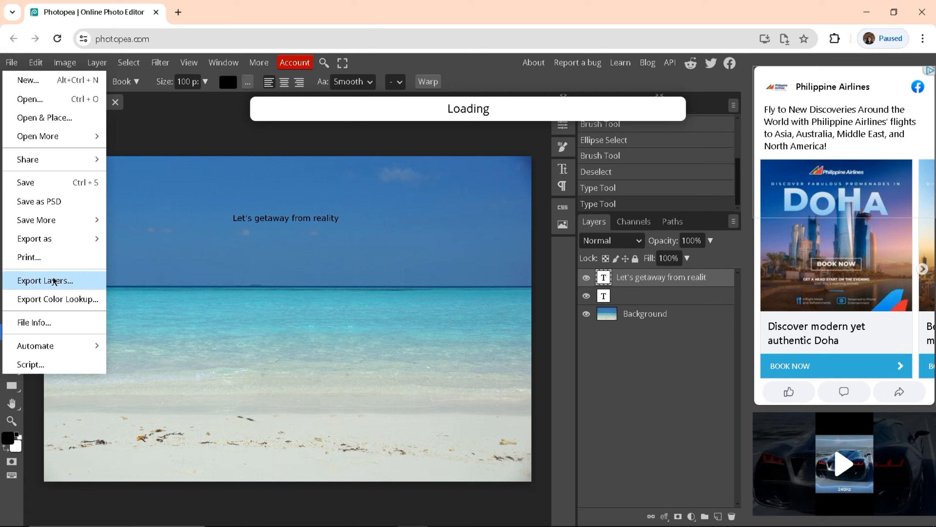
{"action": "mouse_move", "coordinate": [67, 185]}
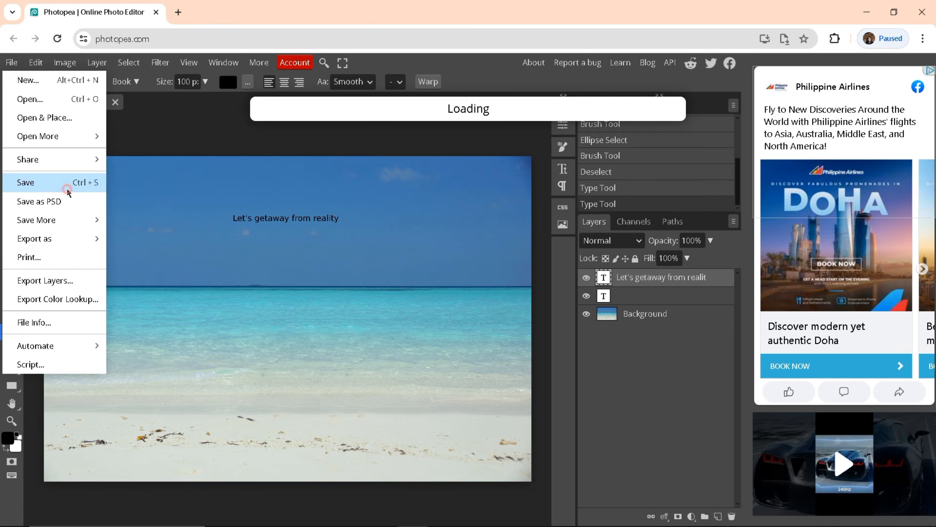
{"action": "left_click", "coordinate": [25, 183]}
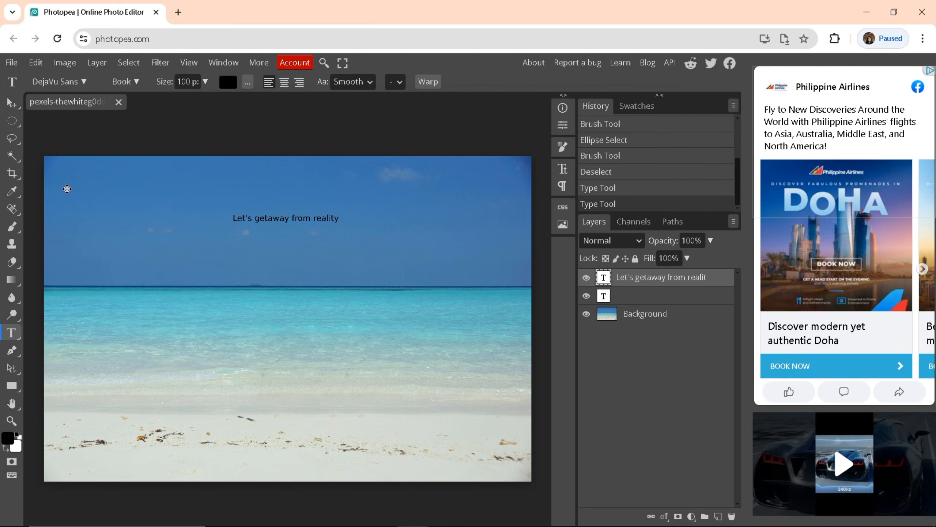
{"action": "mouse_move", "coordinate": [456, 178]}
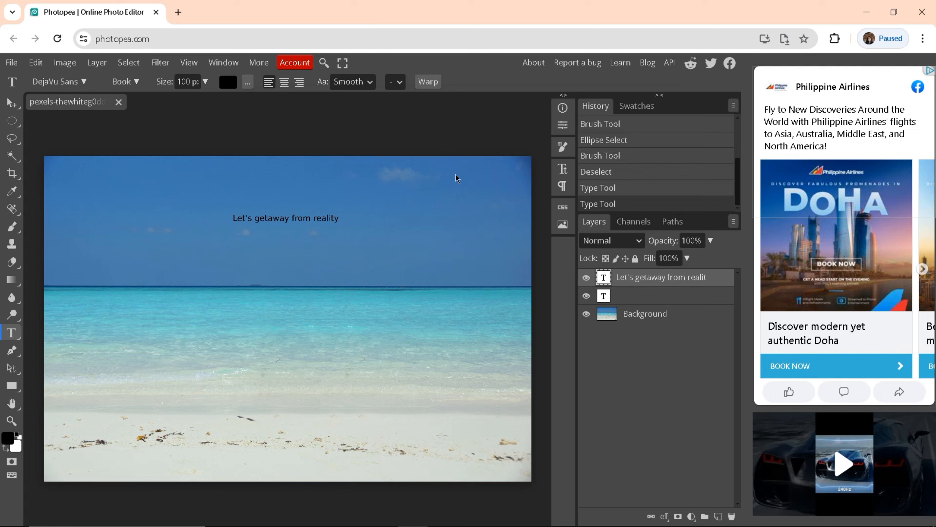